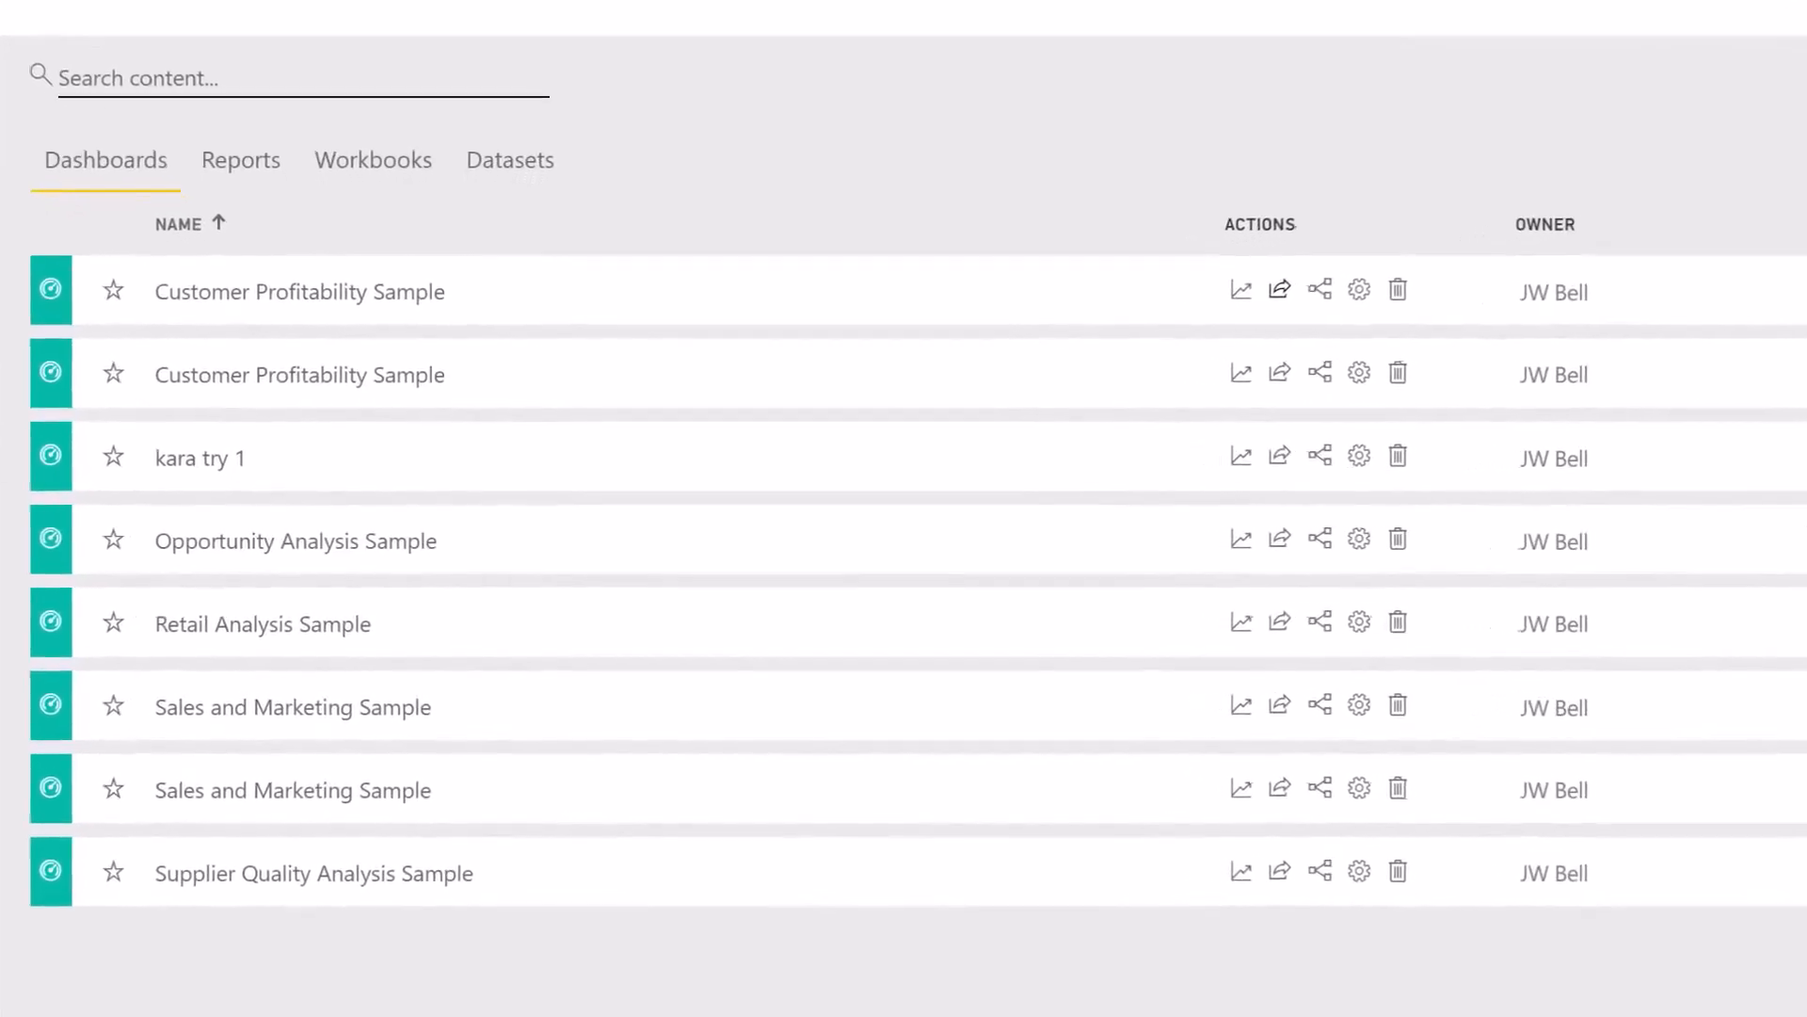
Open the Opportunity Analysis Sample dashboard and move down to the Datasets list in My Workspace
click(295, 541)
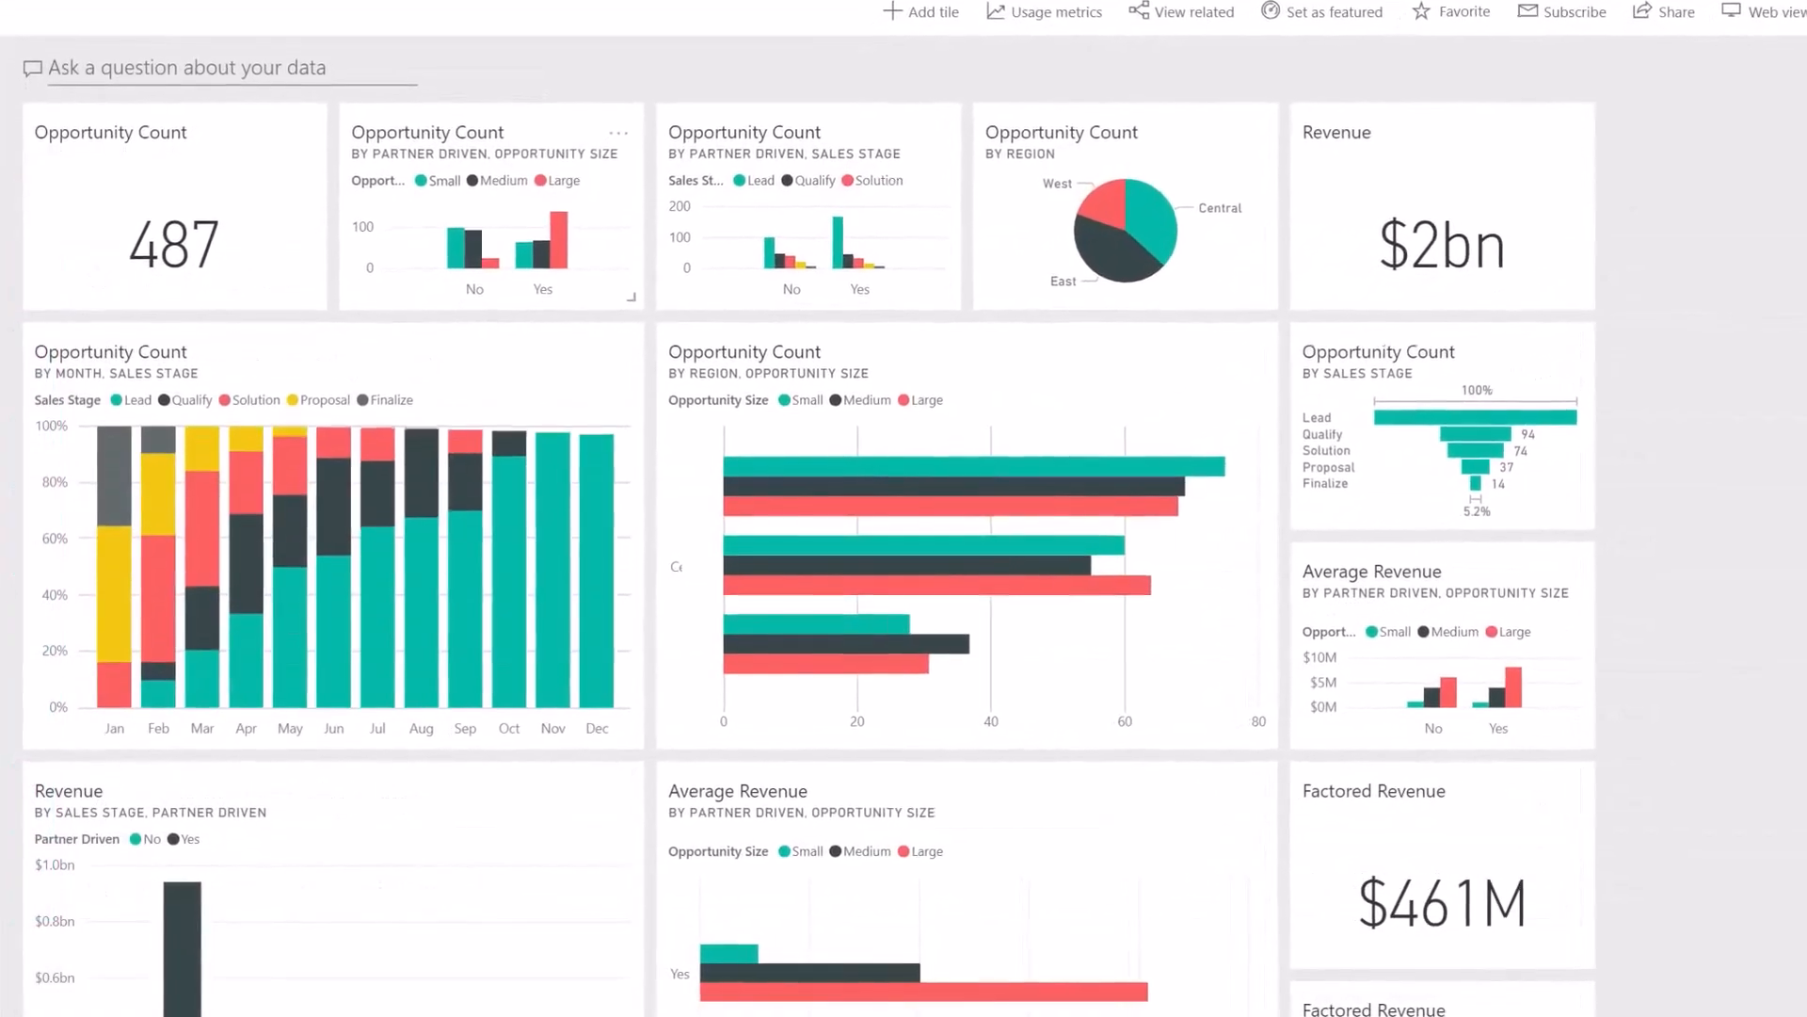
scroll(down, 3)
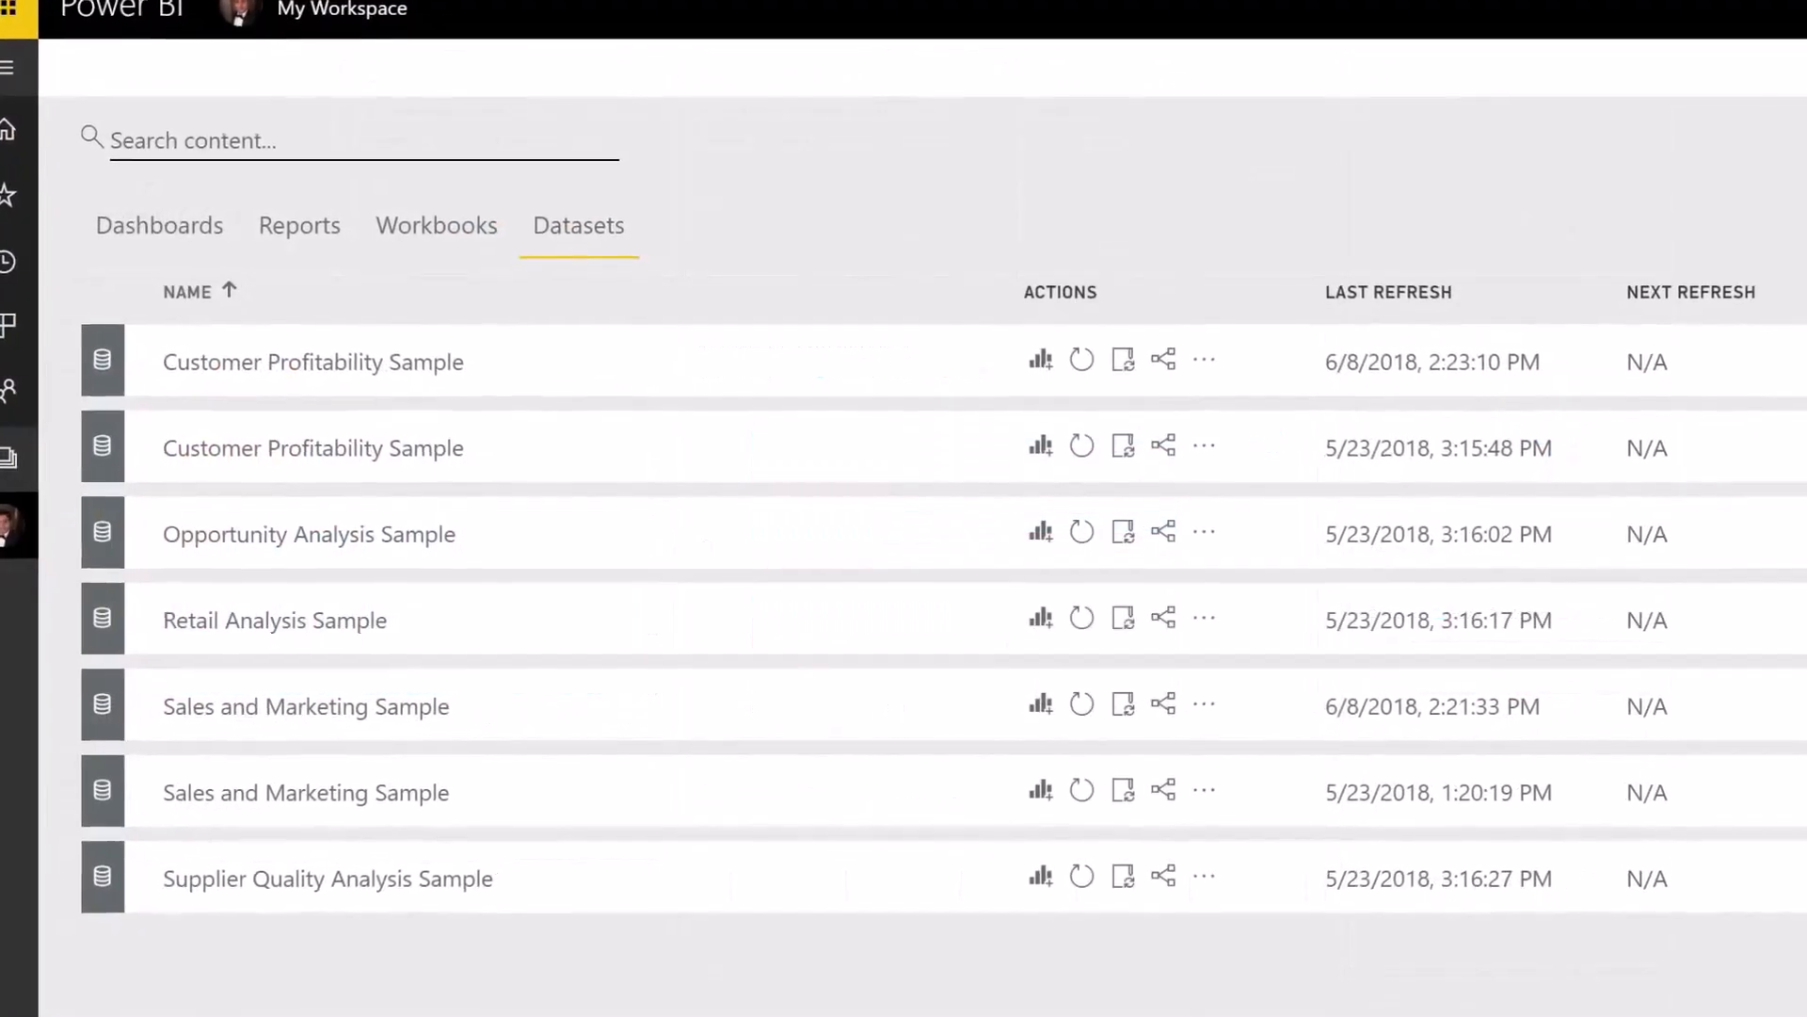
Return to the Opportunity Analysis Sample charts of opportunity count by month, region and sales stage
click(309, 533)
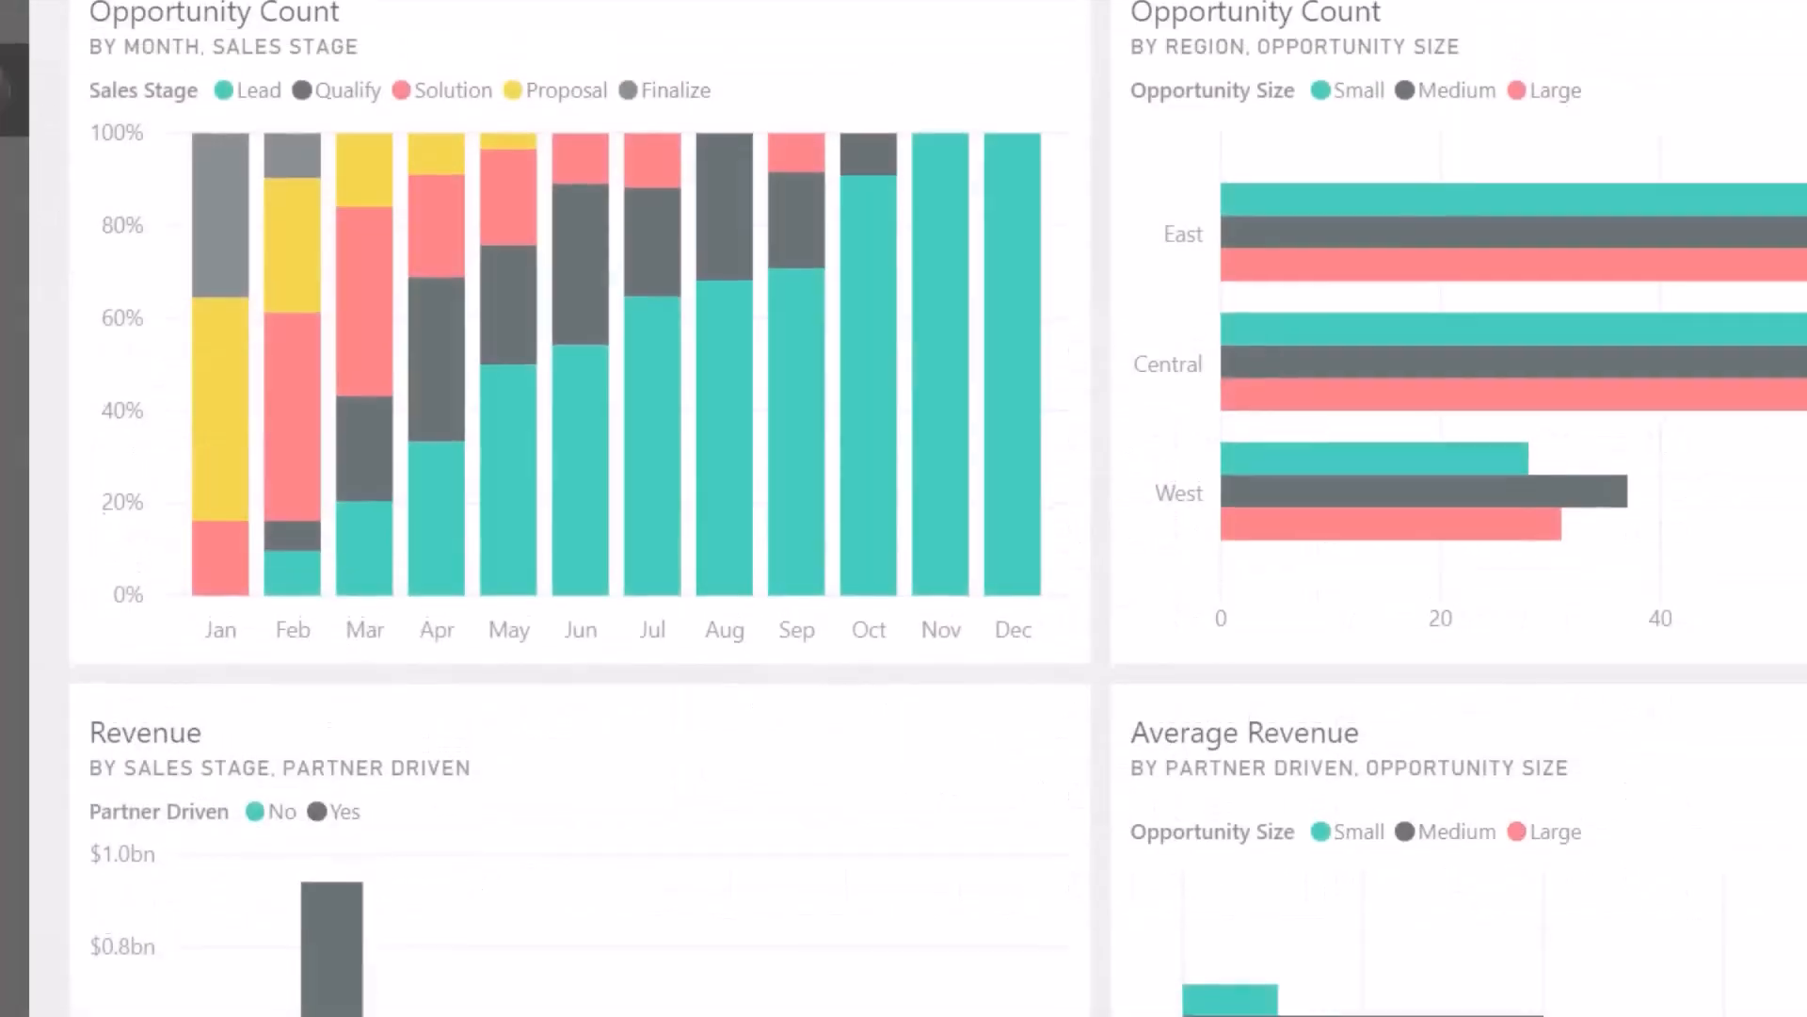
scroll(up, 3)
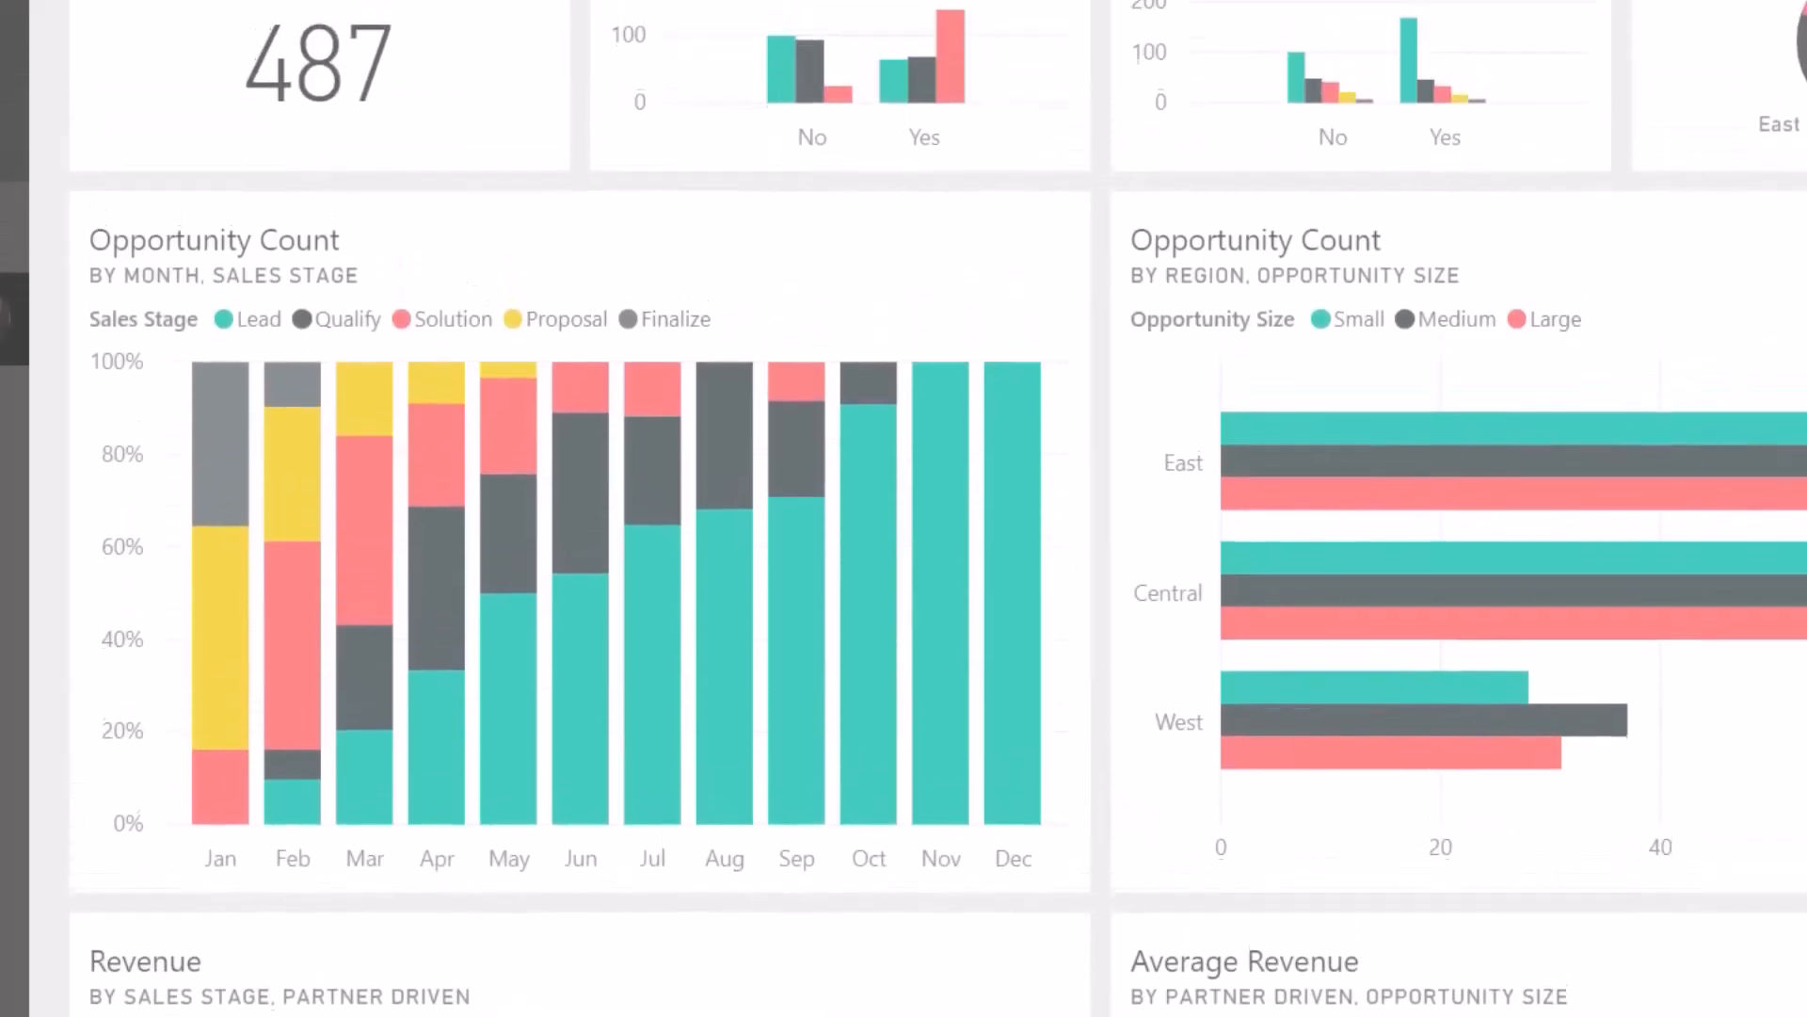